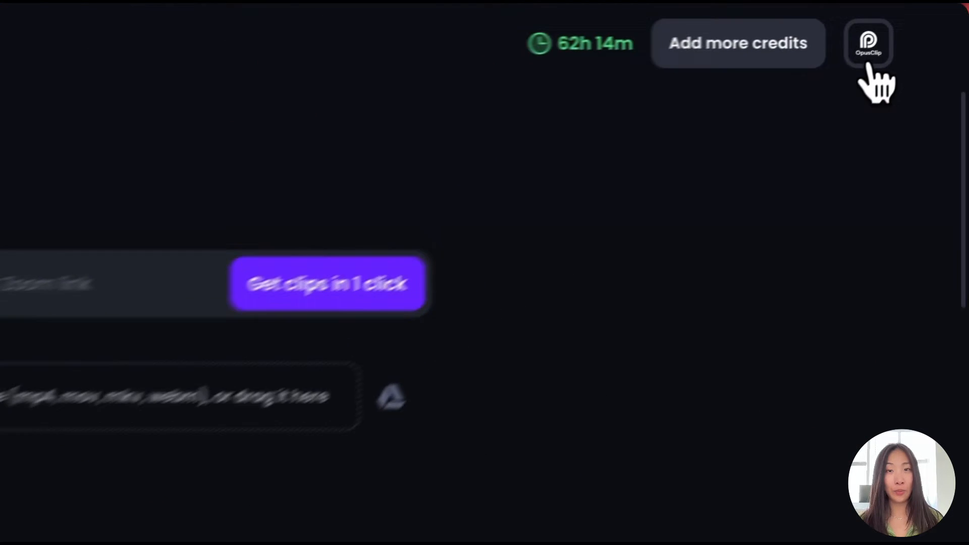
# Review the connected social accounts and the platforms available to add
pyautogui.click(867, 43)
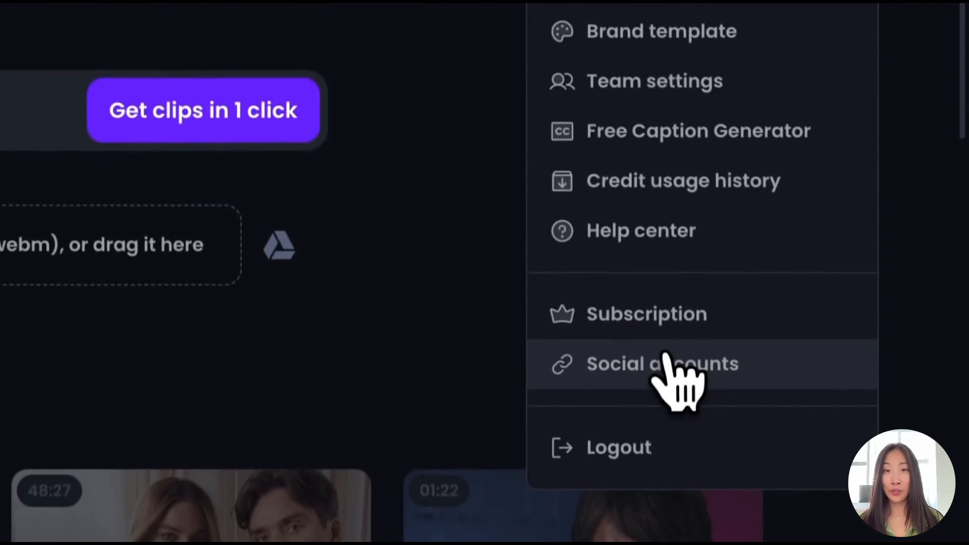
pyautogui.click(662, 363)
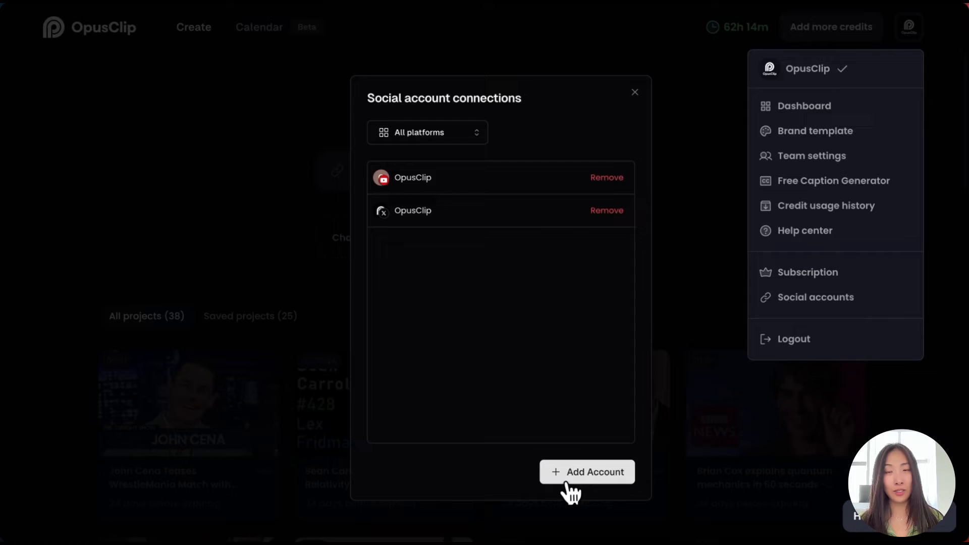
pyautogui.click(586, 471)
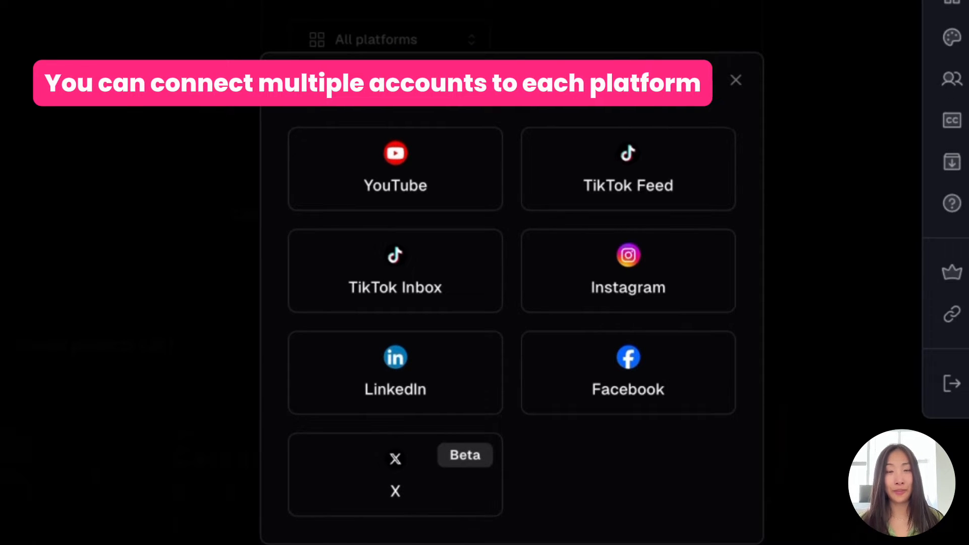
pyautogui.click(735, 80)
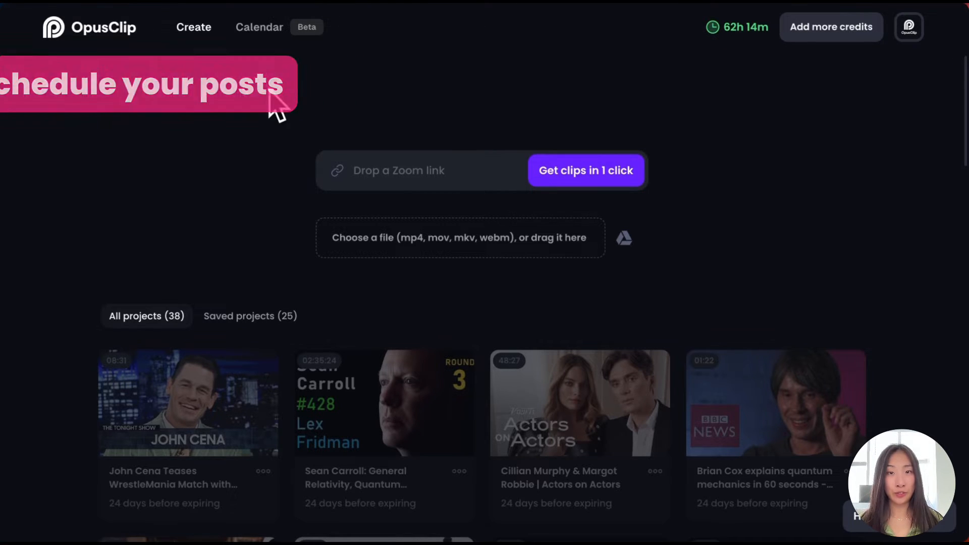
# Go to the Calendar and start a new post on May 31
pyautogui.click(259, 26)
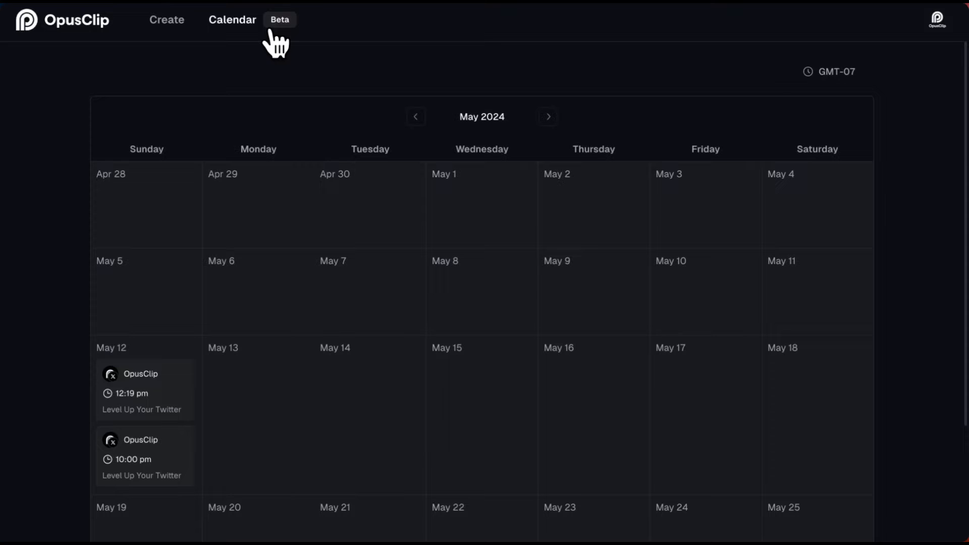
pyautogui.scroll(-3)
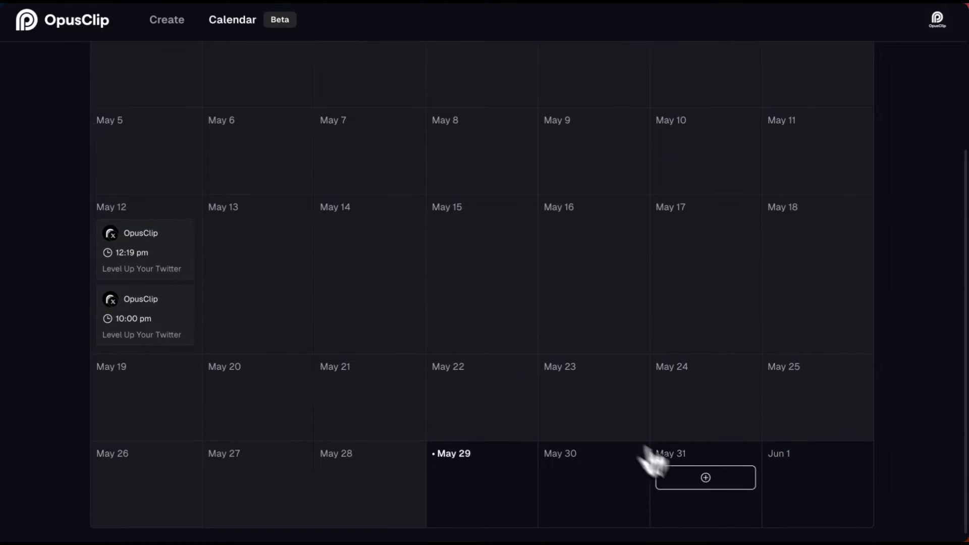
pyautogui.click(705, 477)
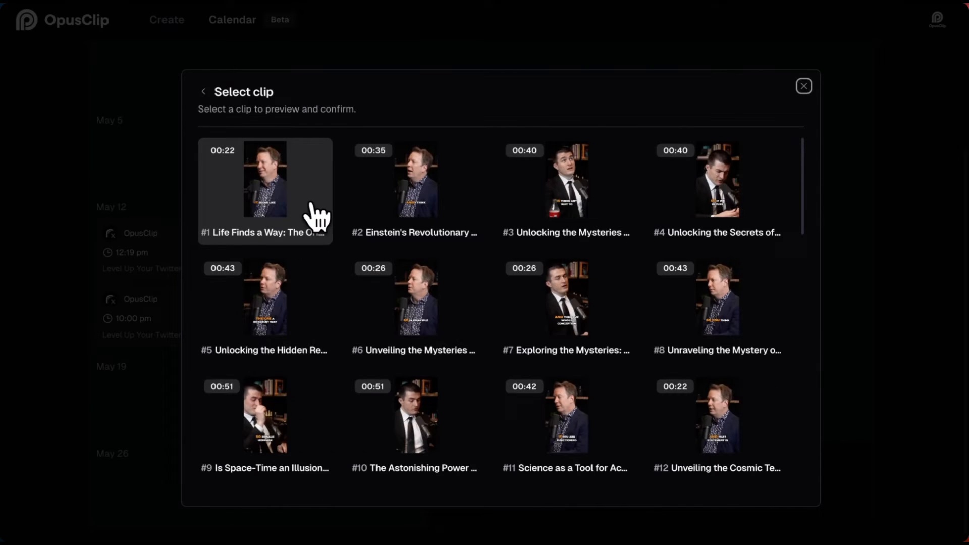
# Choose the Life Finds a Way clip and select the YouTube account for posting
pyautogui.click(264, 192)
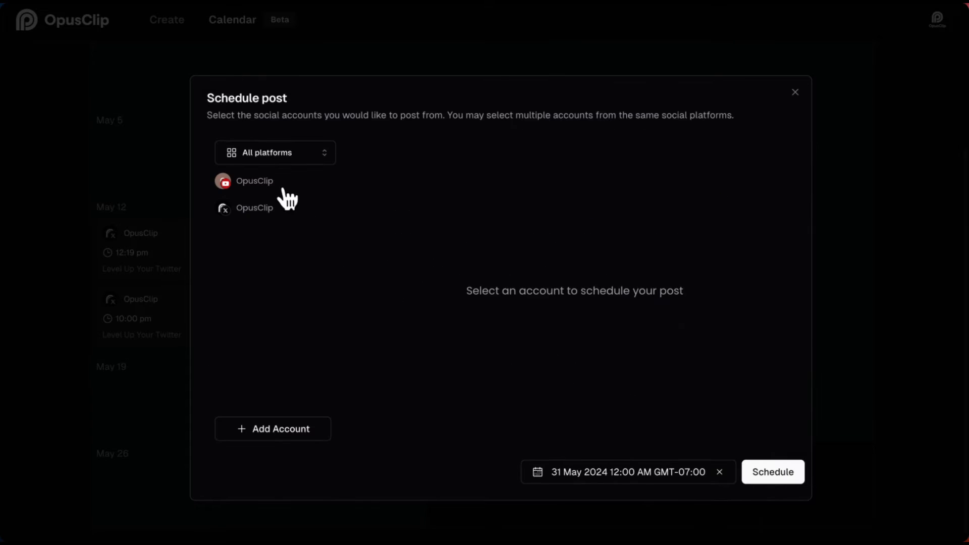
pyautogui.click(254, 181)
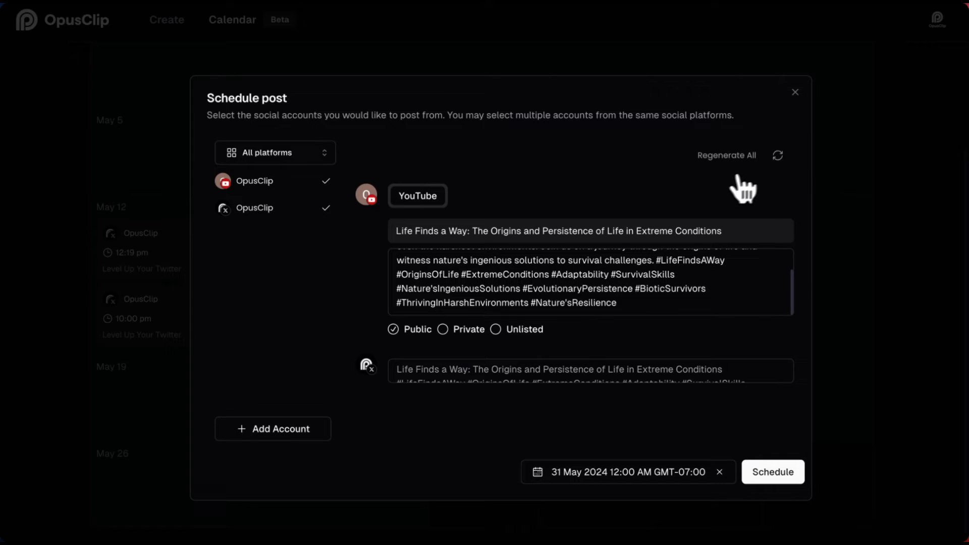
pyautogui.moveTo(765, 183)
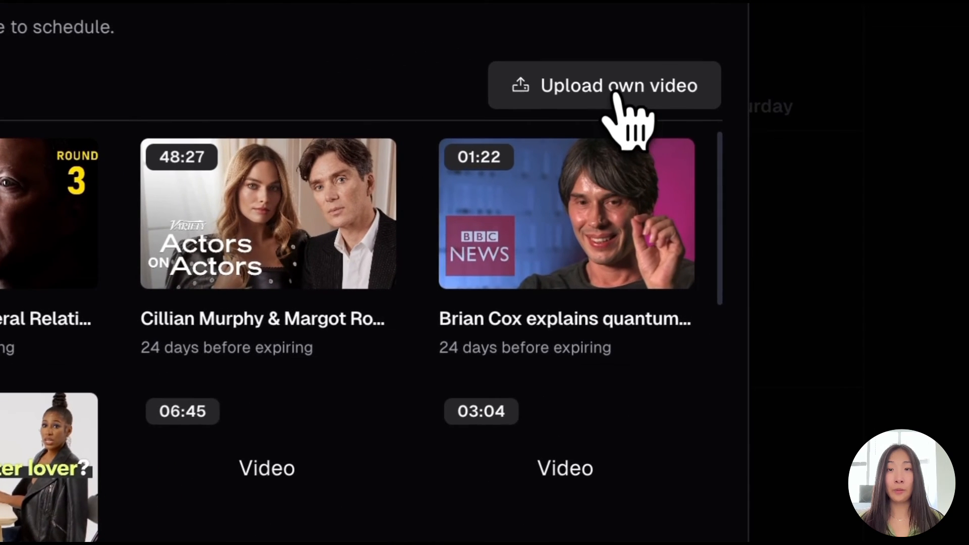
# Open the Upload own video option, then cancel without uploading
pyautogui.click(604, 85)
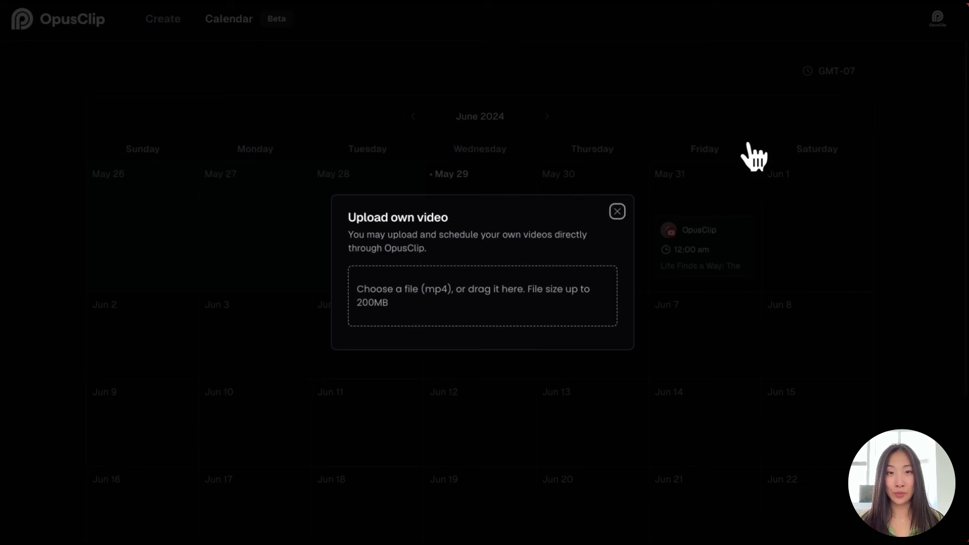
pyautogui.click(617, 211)
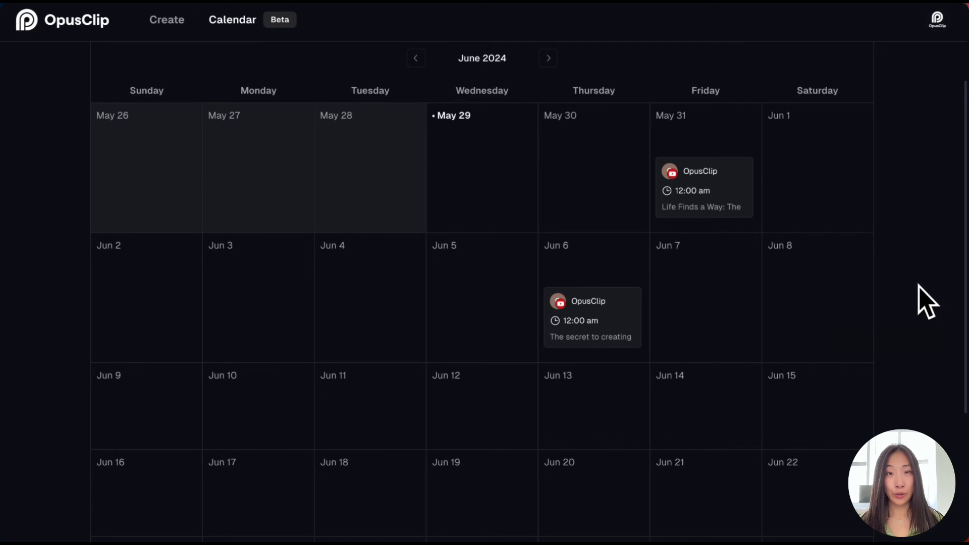
pyautogui.moveTo(733, 205)
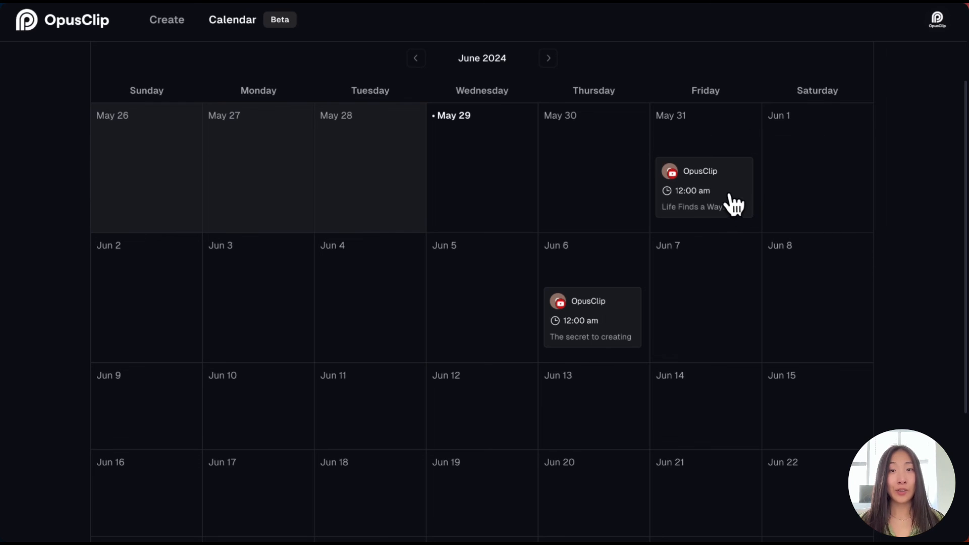